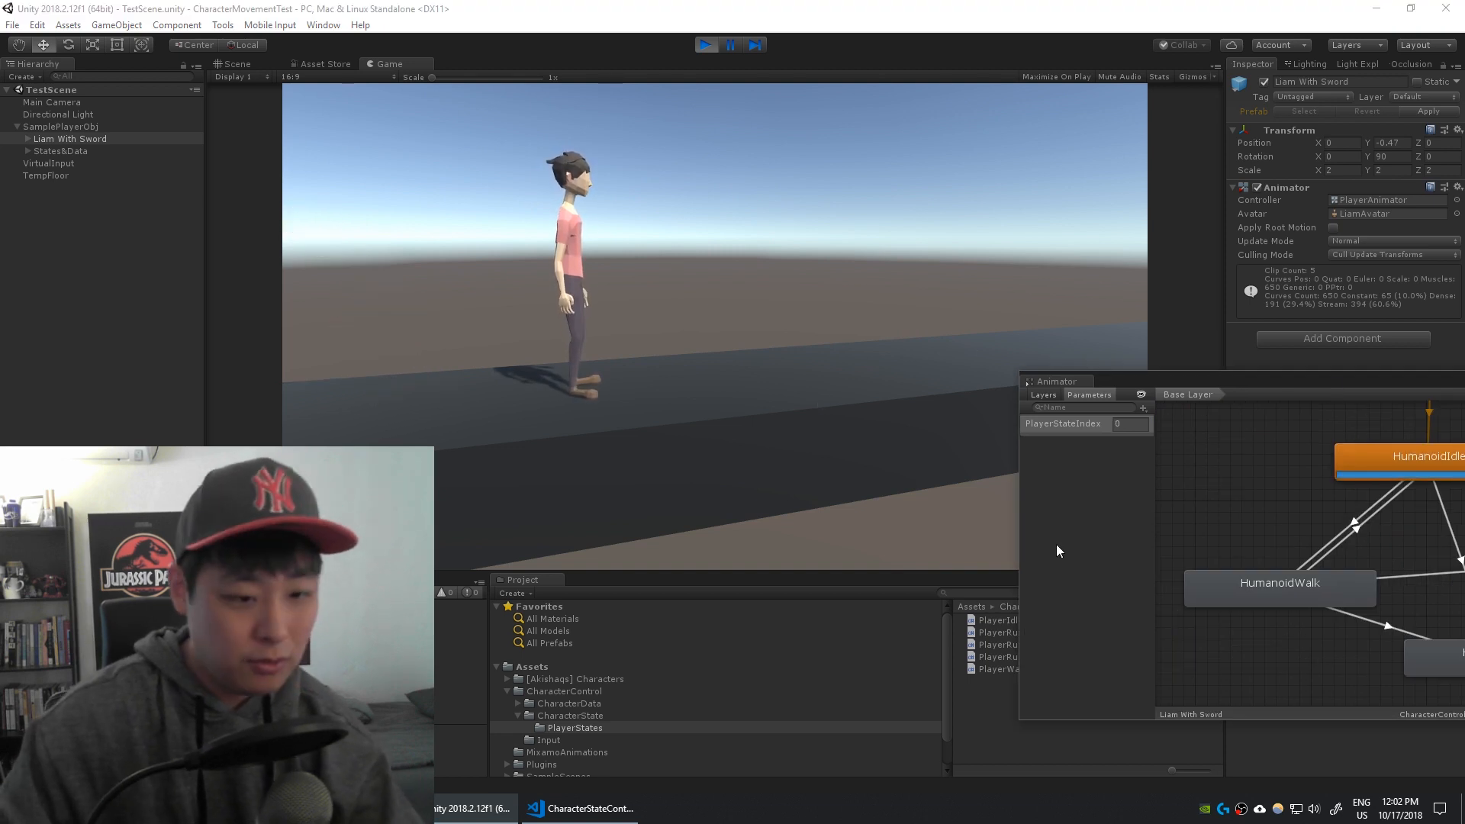
Step: Glance over PlayerRun.cs and CharacterStateController.cs in VS Code, then return to Unity
click(579, 808)
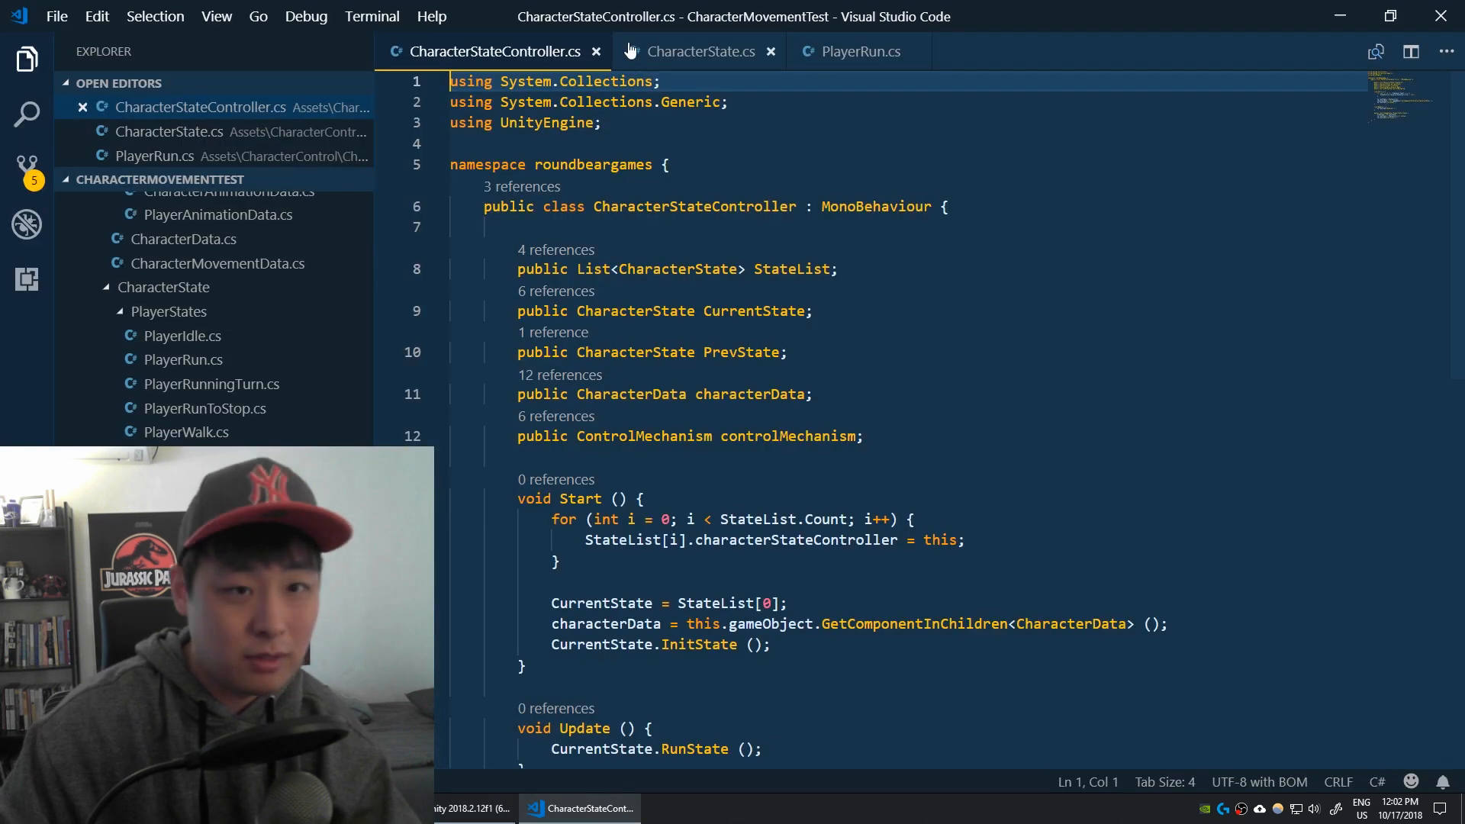
click(856, 51)
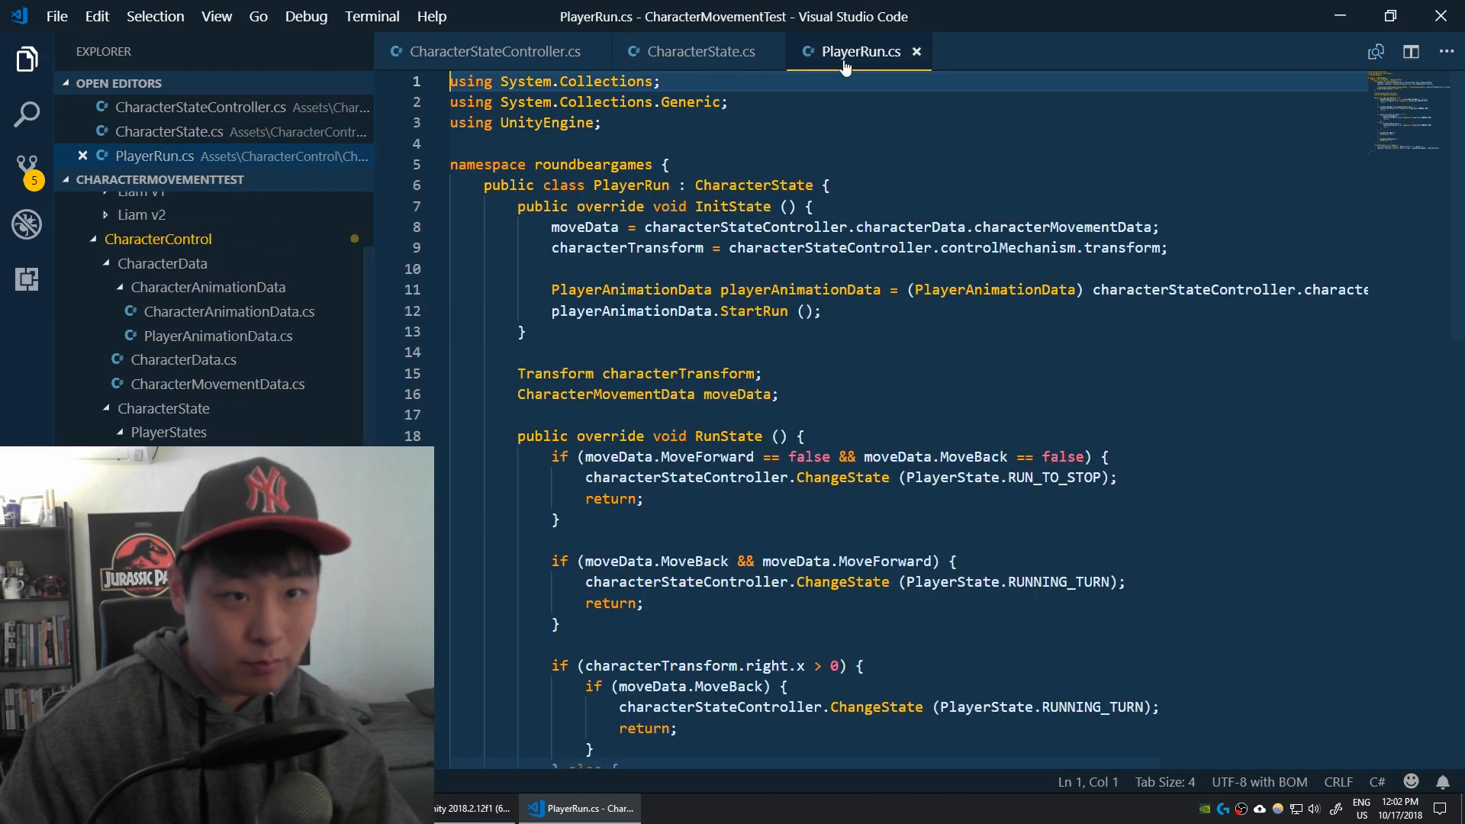
click(495, 51)
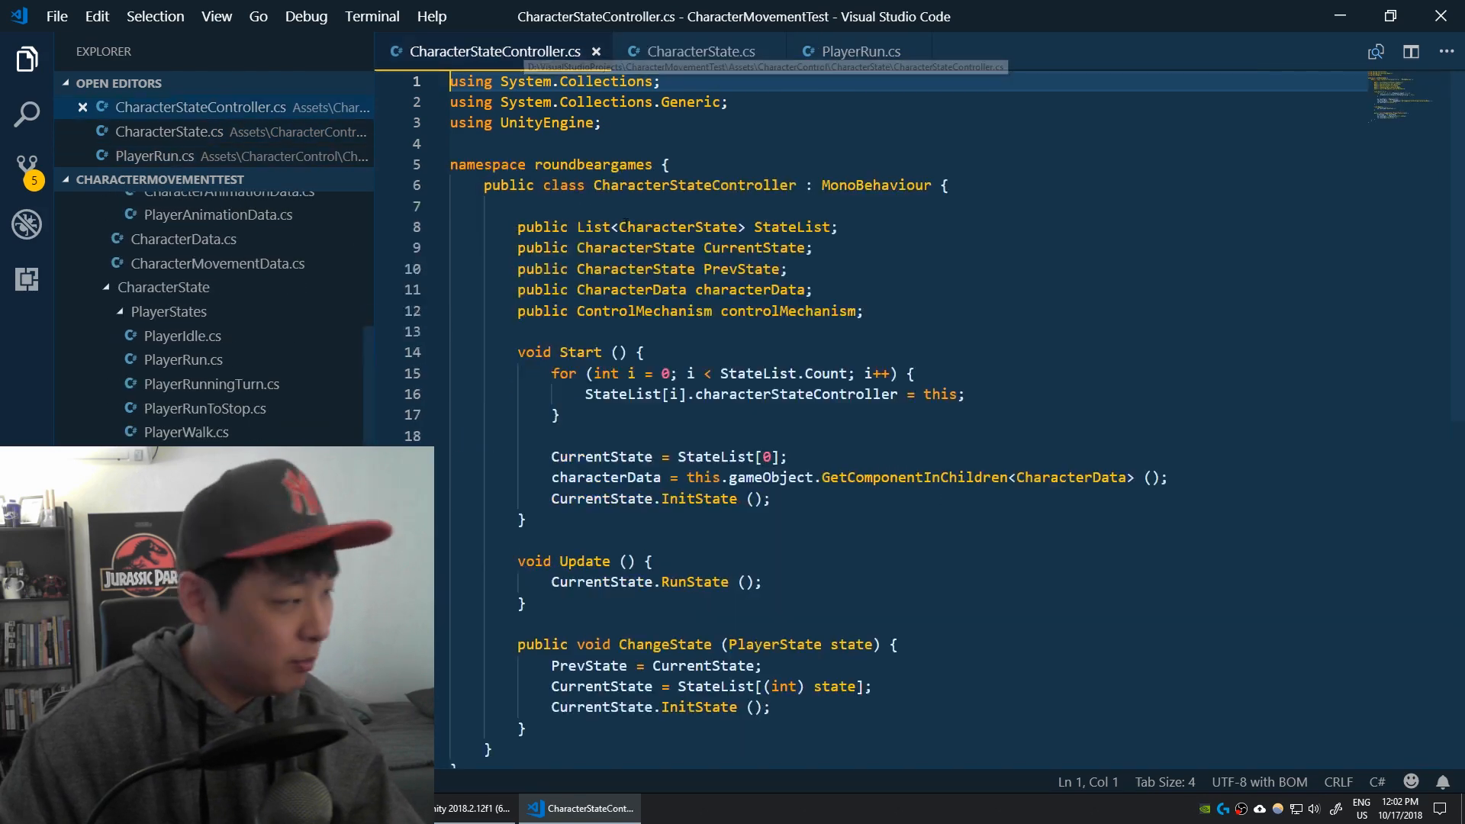
click(470, 808)
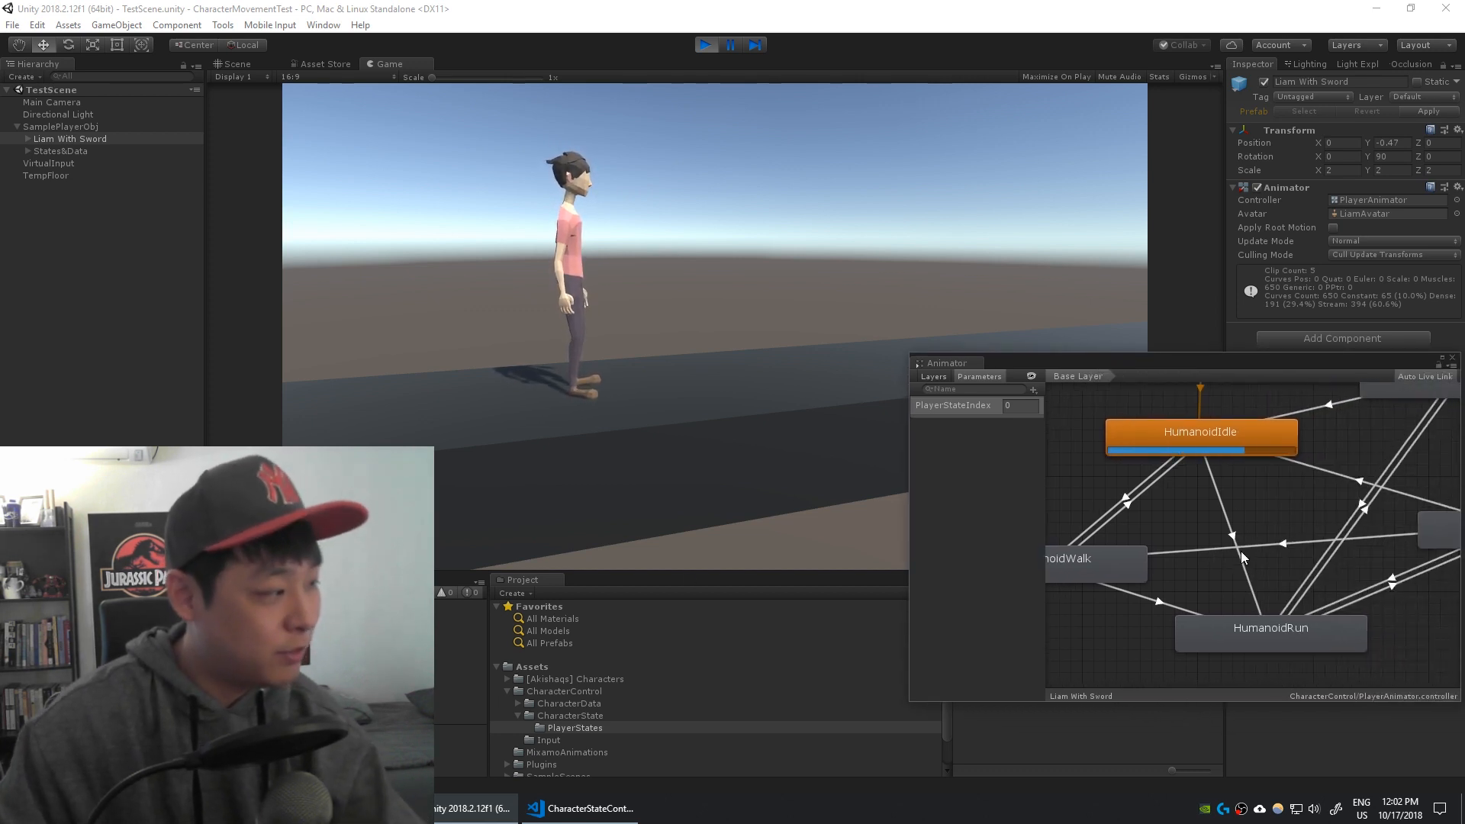
mouse_move(704, 459)
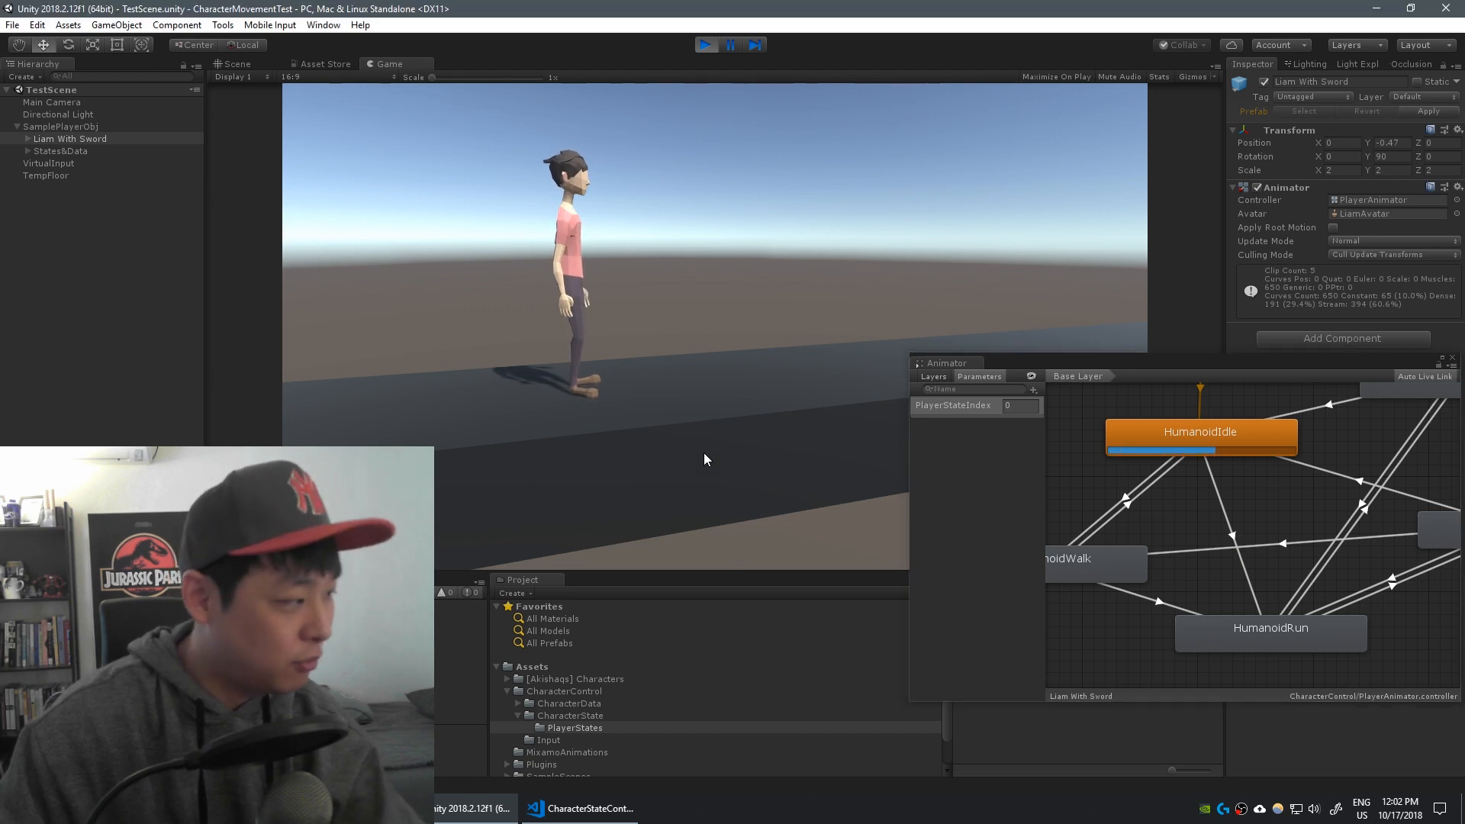